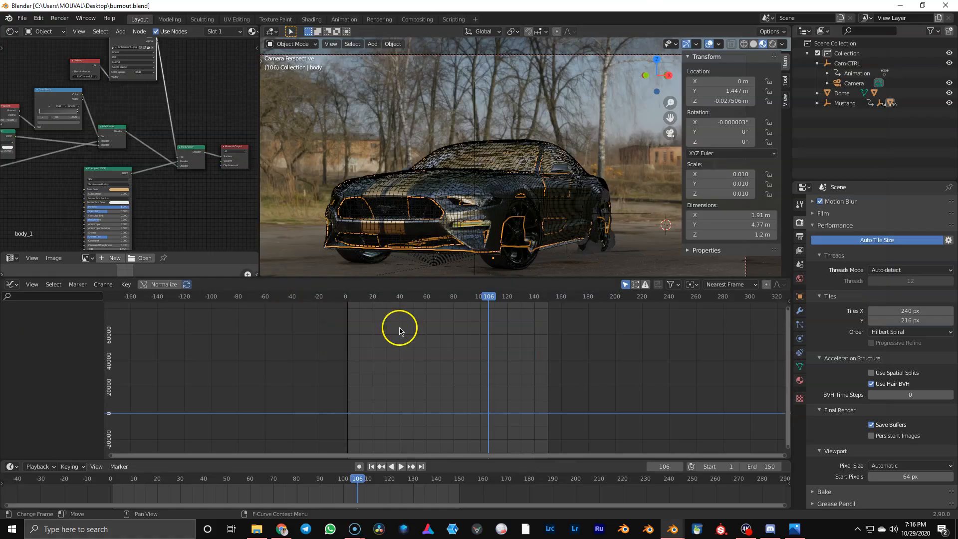
- Make the Suzanne heads green, select the red head, and split off an image viewer
click(390, 466)
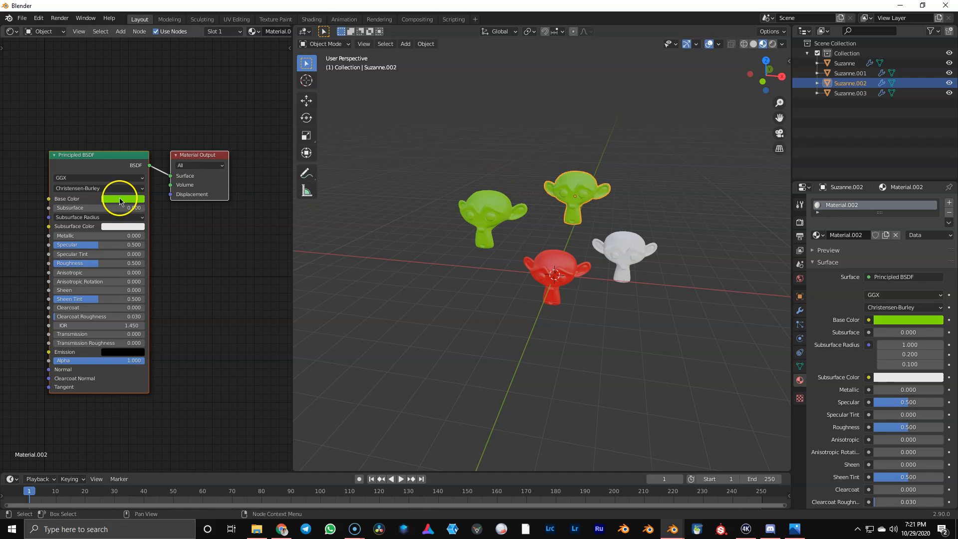
mouse_move(412, 237)
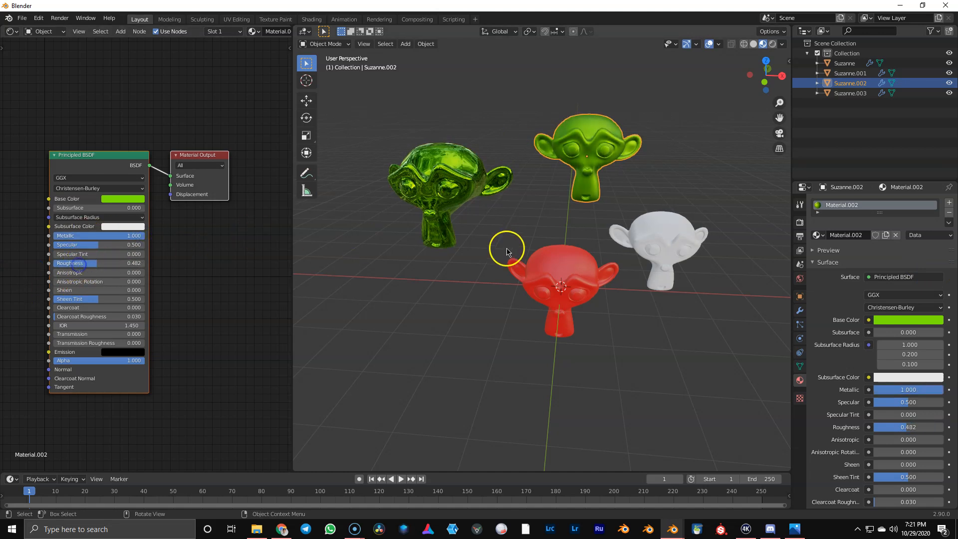
click(657, 244)
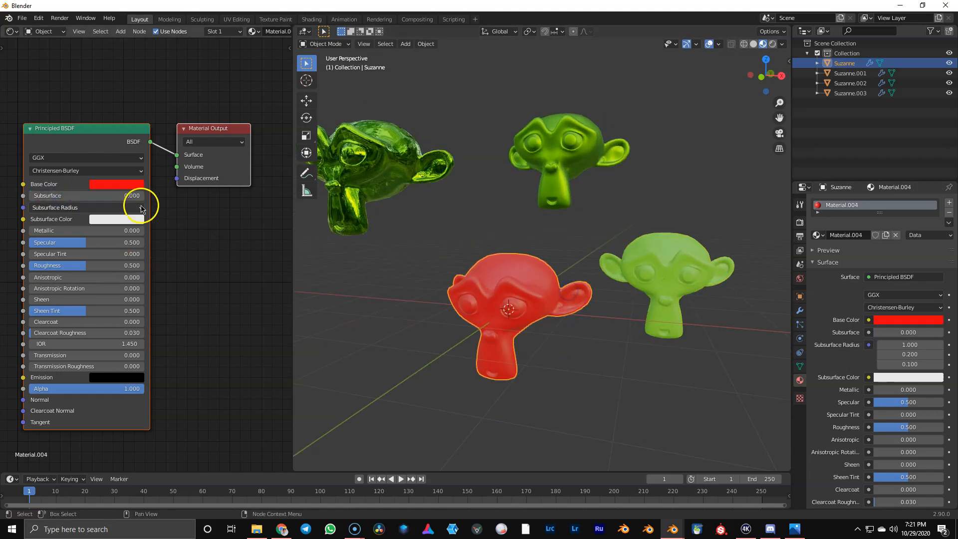
click(116, 185)
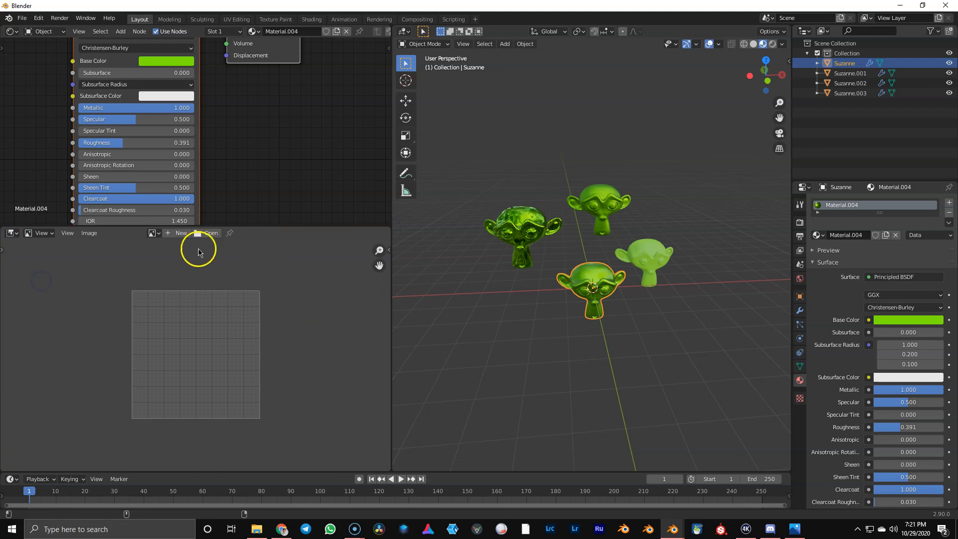
- Load Style-Guide.png in the Image Editor and zoom to its Main colors swatches
click(211, 233)
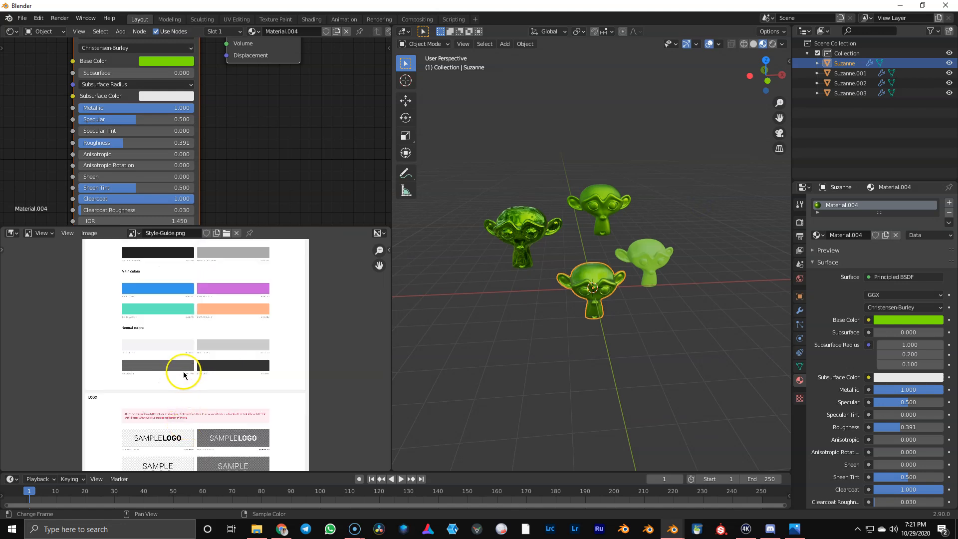
scroll(down, 3)
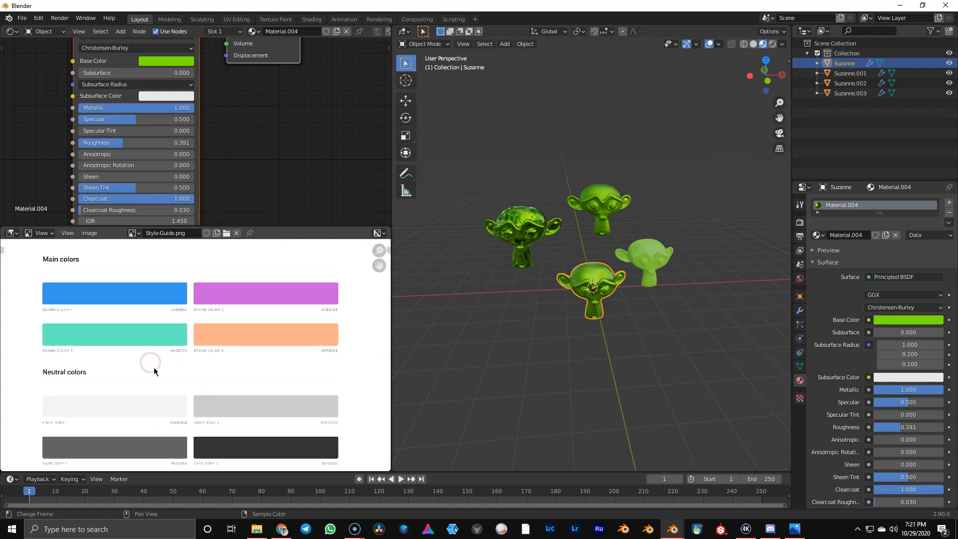
mouse_move(117, 396)
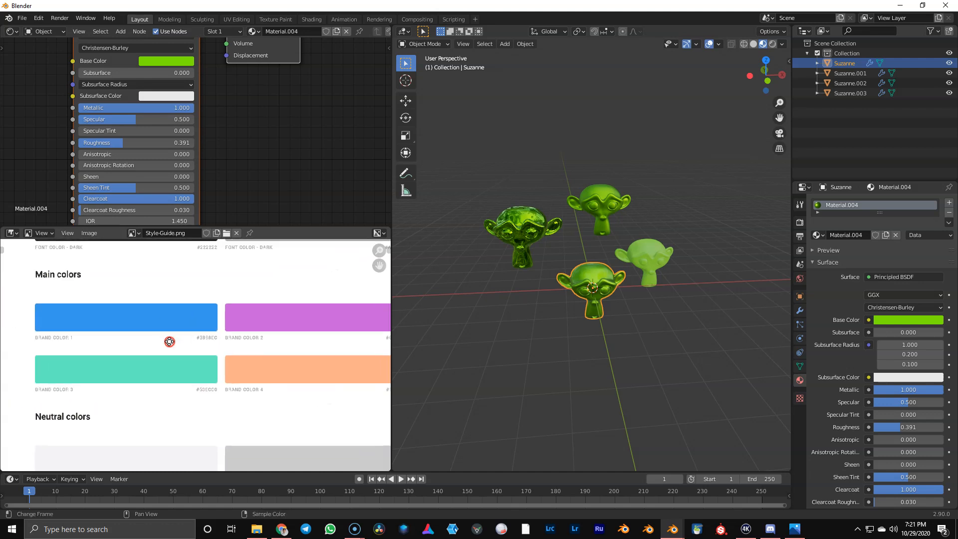
click(527, 229)
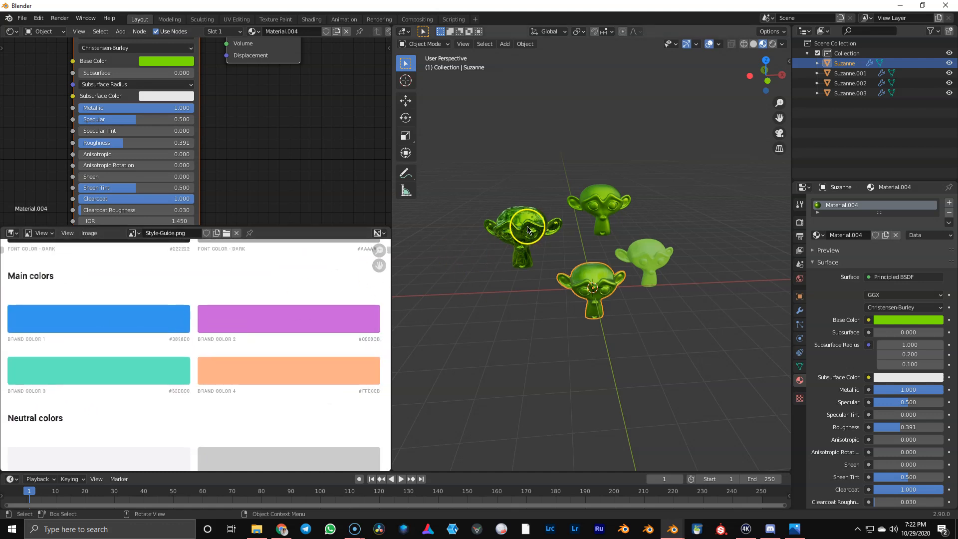
mouse_move(419, 281)
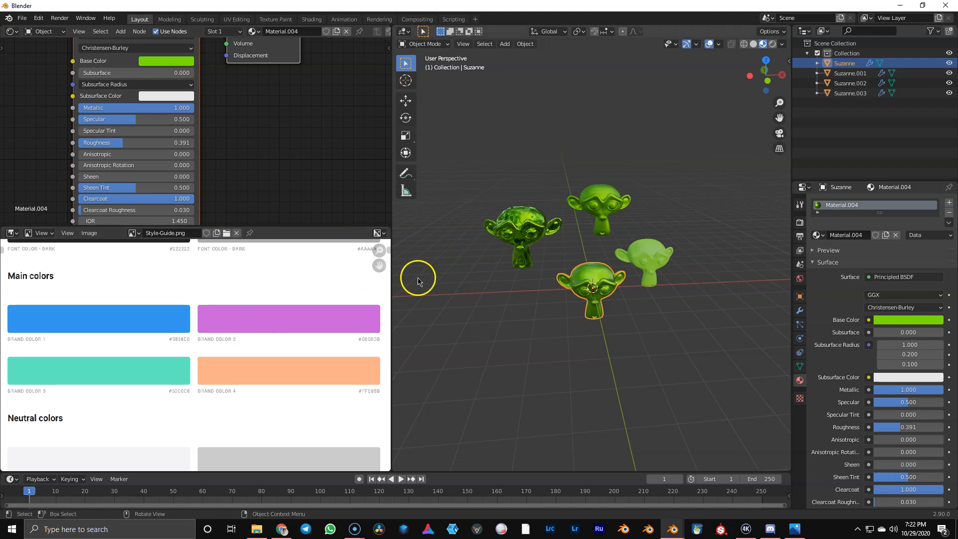
mouse_move(549, 246)
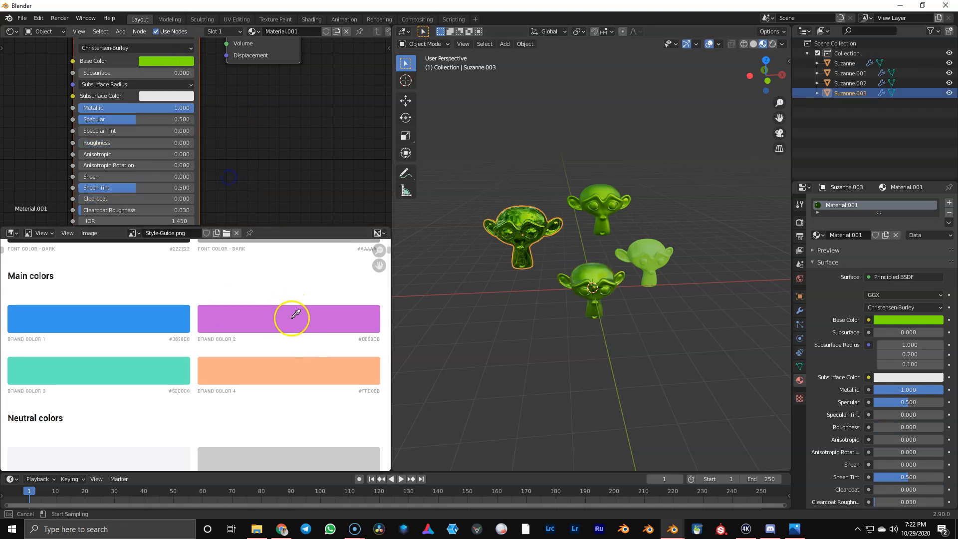
- Eyedrop the style guide's purple into Base Color and add an RGB node via search
click(291, 318)
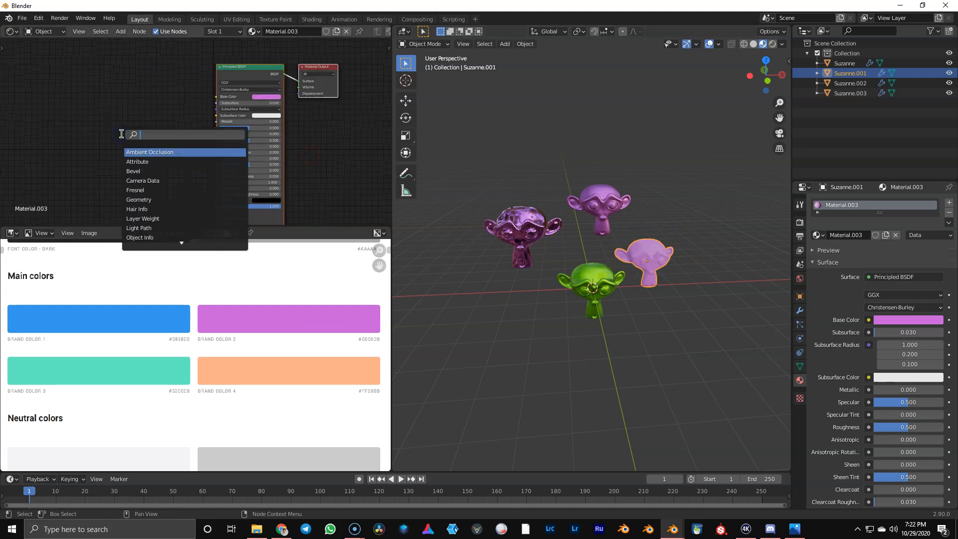
text(rgb)
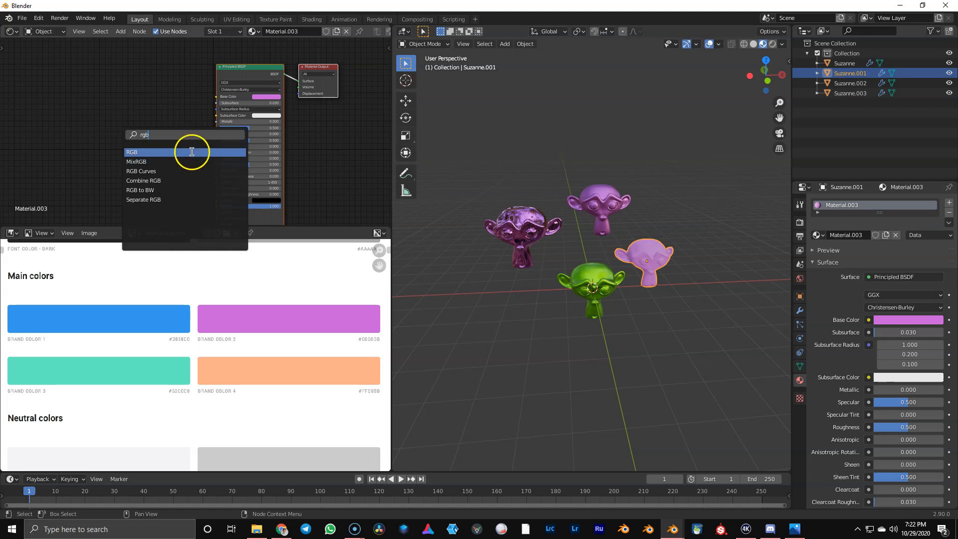
click(131, 152)
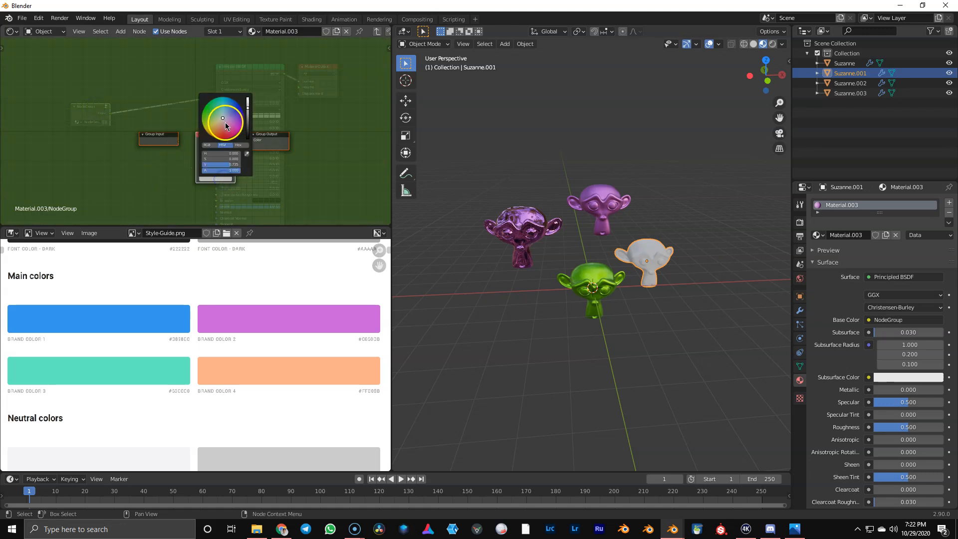
- Pick an orange shade in the grouped RGB node's color wheel
click(498, 169)
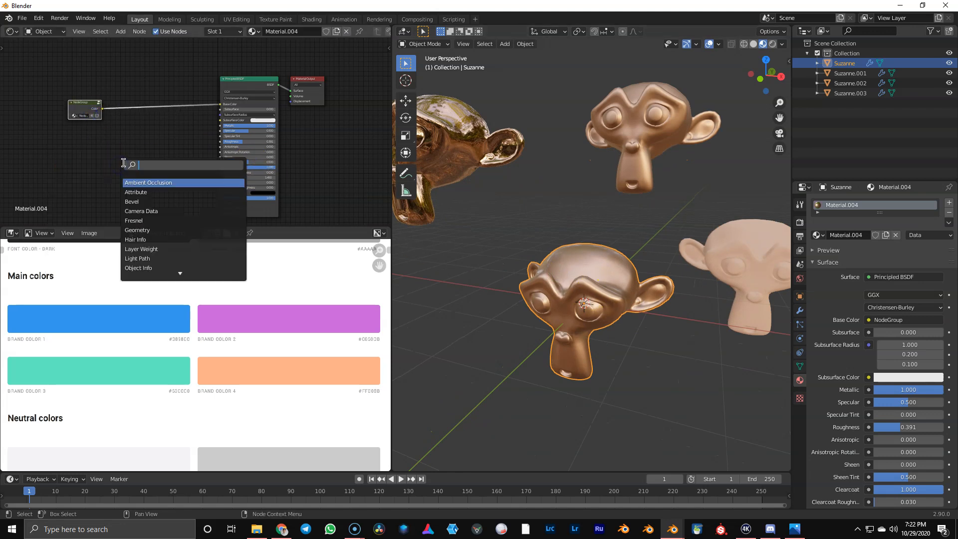
- Search 'cu' in the Add menu and insert an RGB Curves node
text(cu)
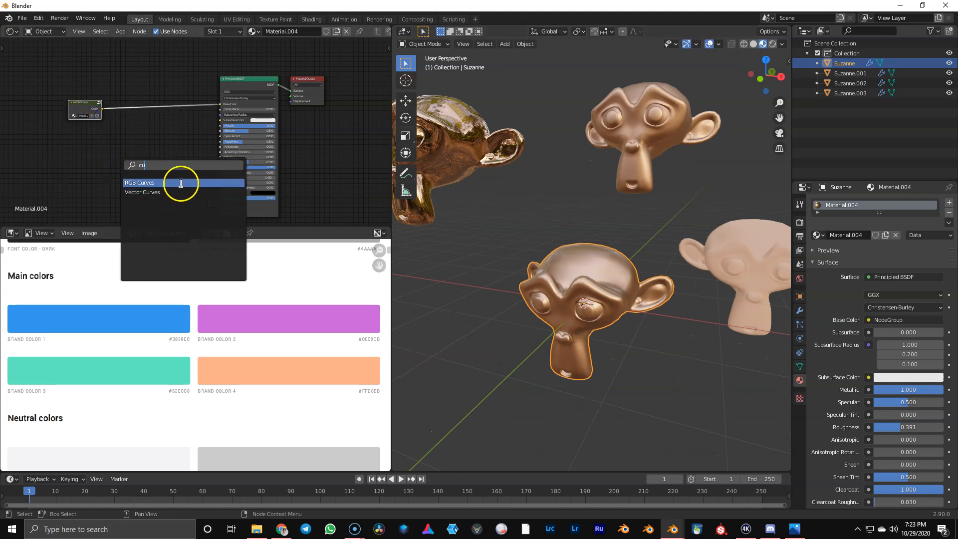
click(139, 182)
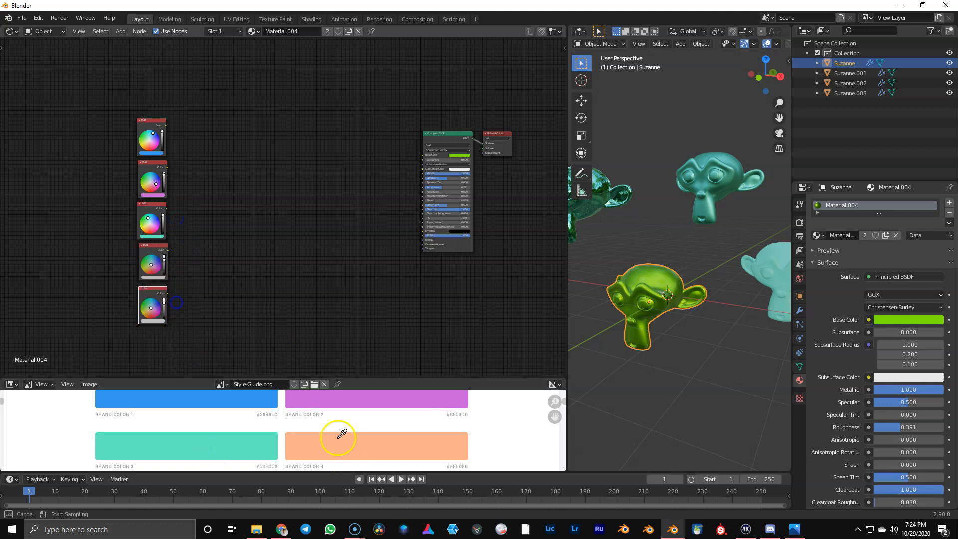
- Sample the orange brand swatch from the style guide into an RGB node
click(139, 31)
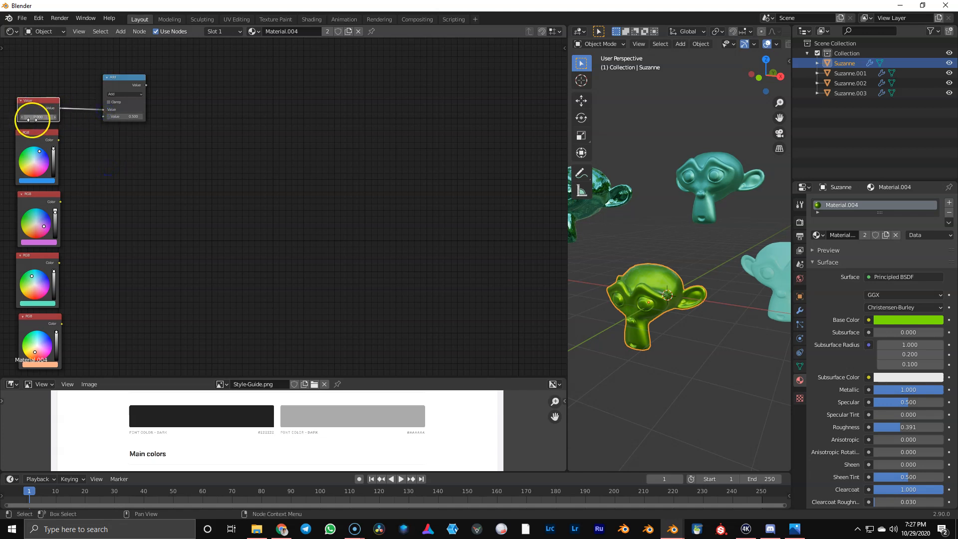
- Set a math node to Round and add another Math node for the subtraction
click(123, 93)
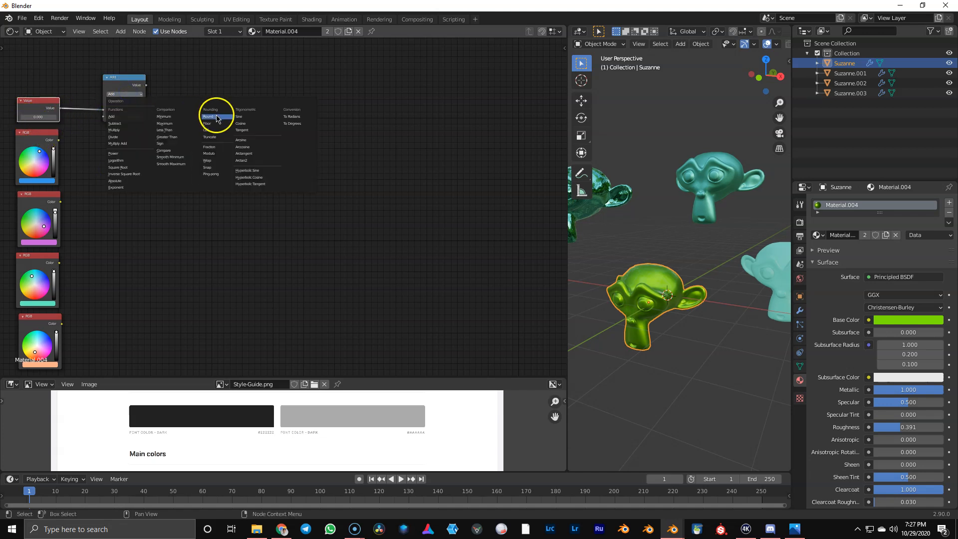
click(210, 116)
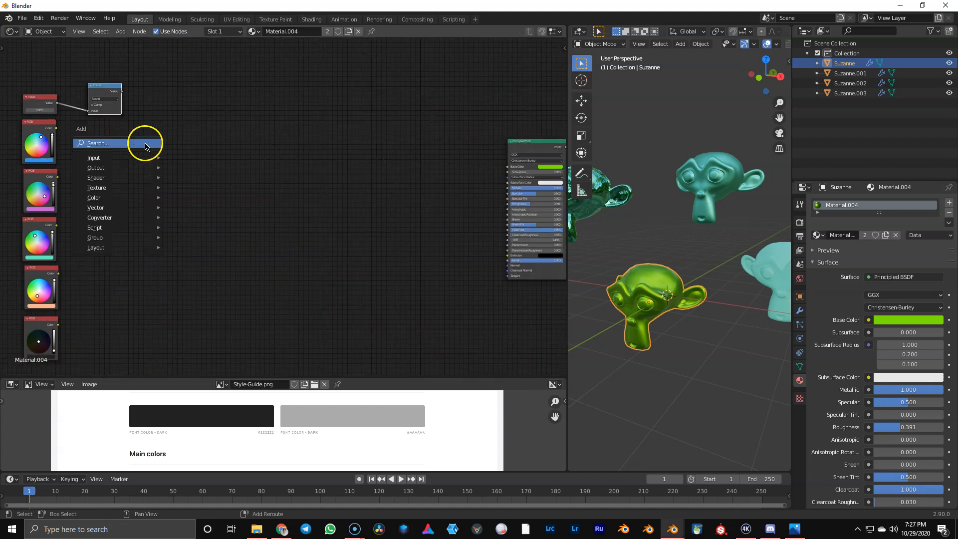
text(math)
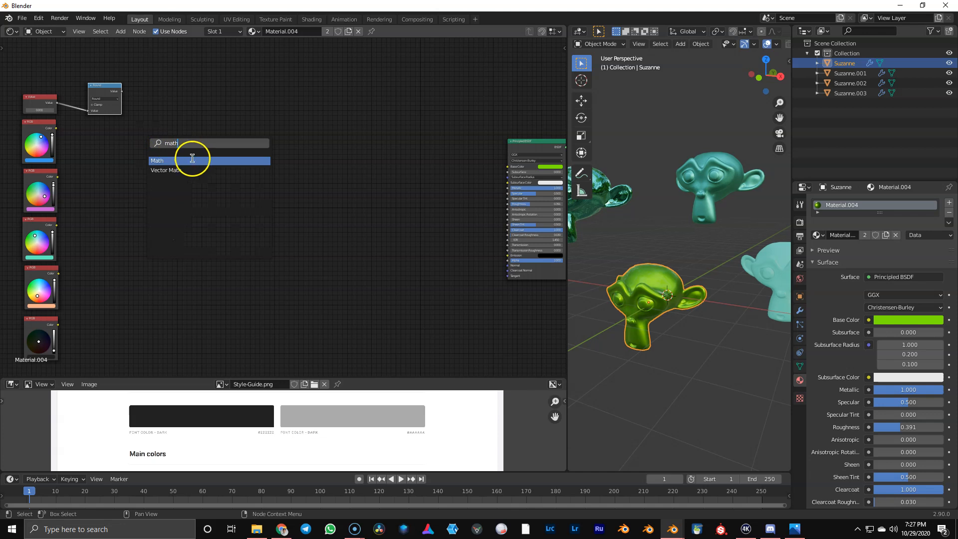
click(158, 161)
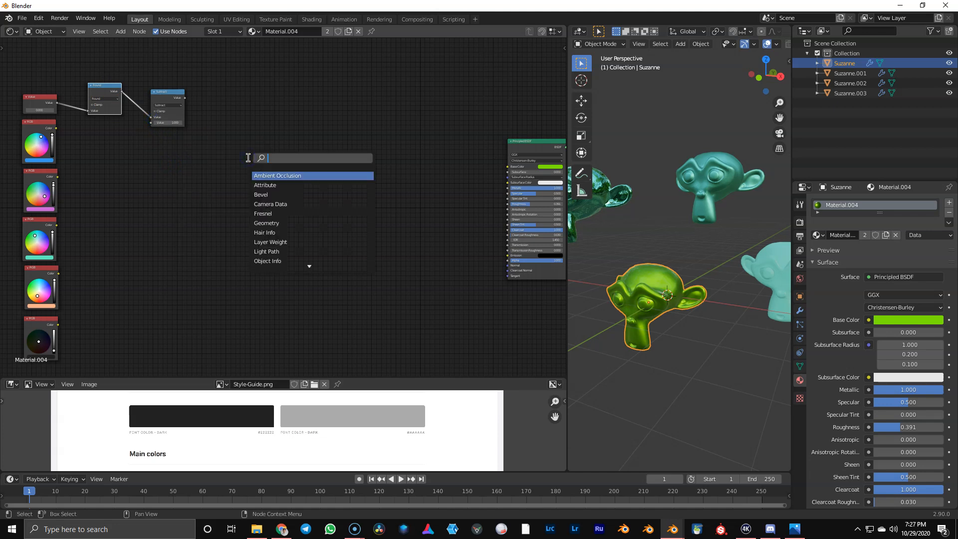
- Add two Mix colour nodes after the Subtract node to blend the RGB colours
text(mix)
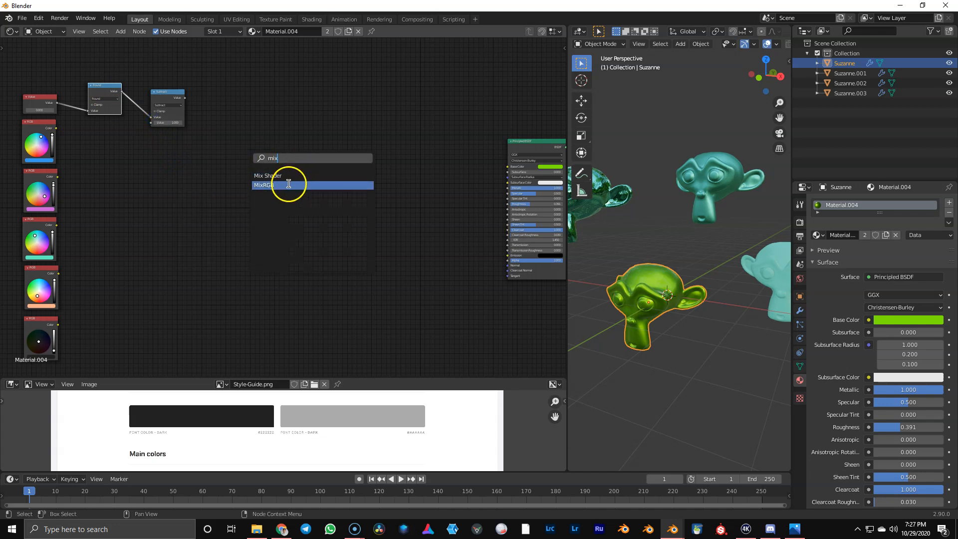
click(288, 184)
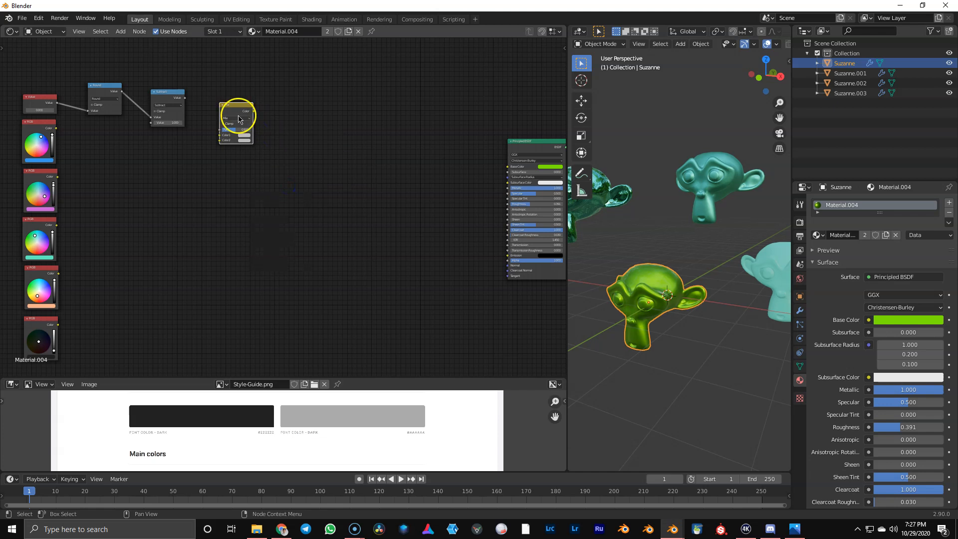
drag(243, 111, 220, 147)
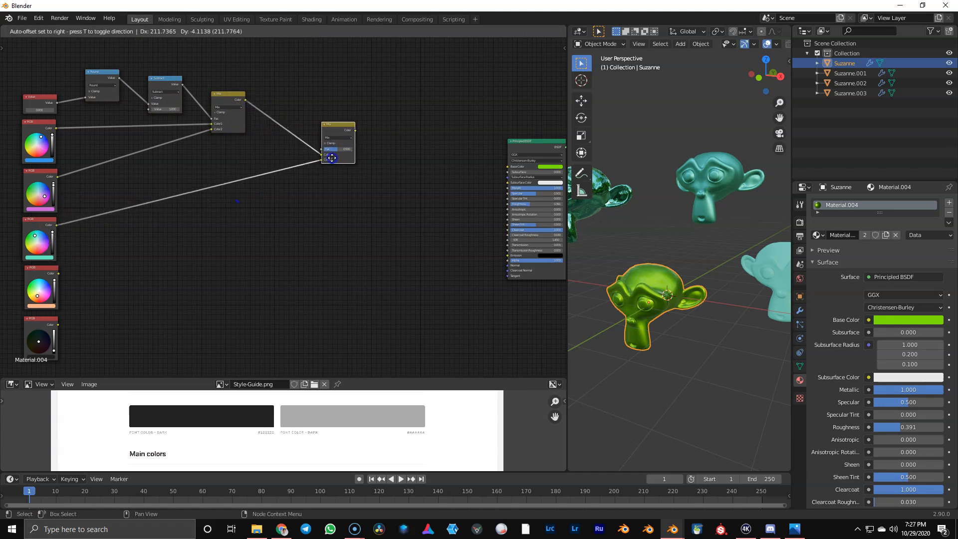
click(327, 150)
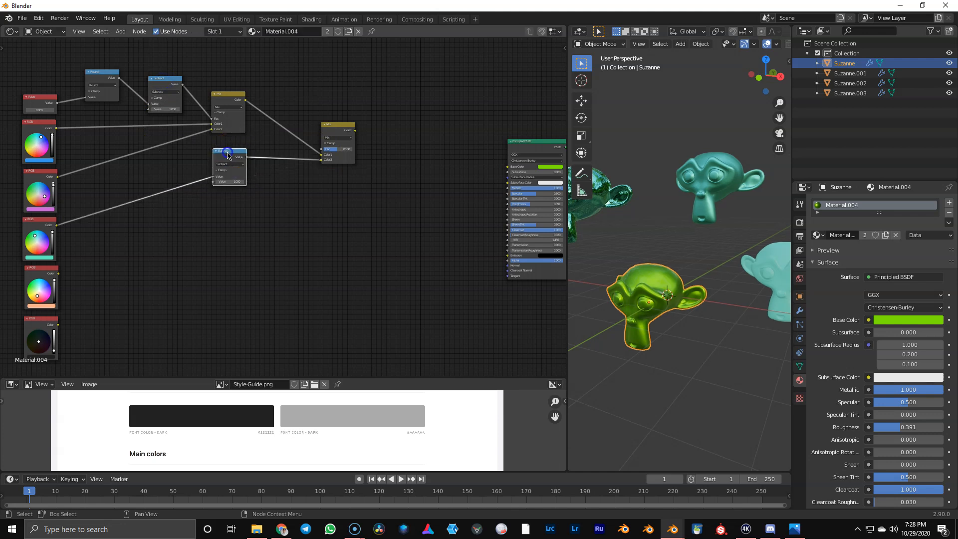
- Place more Subtract and Mix nodes, wiring each Subtract result into the next Mix factor
drag(227, 151, 314, 164)
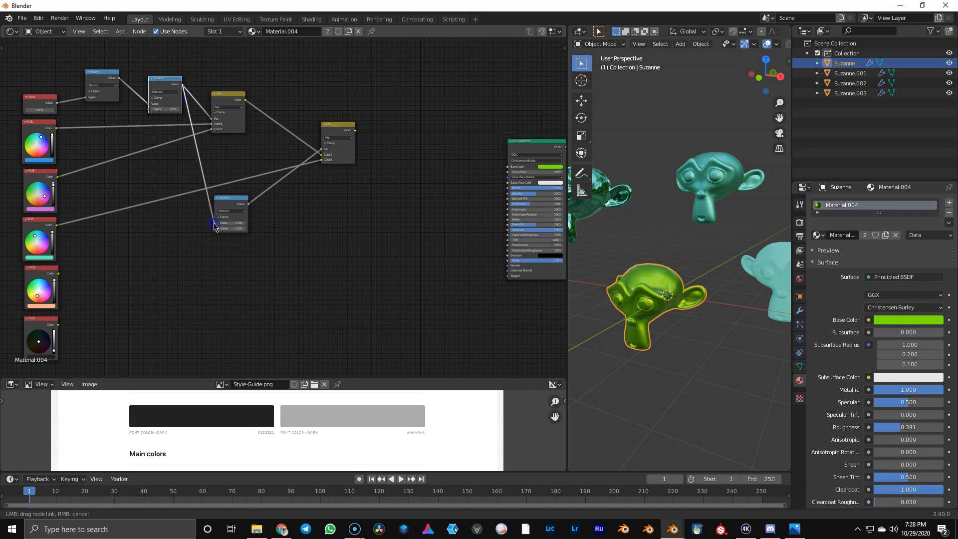
drag(226, 202, 327, 144)
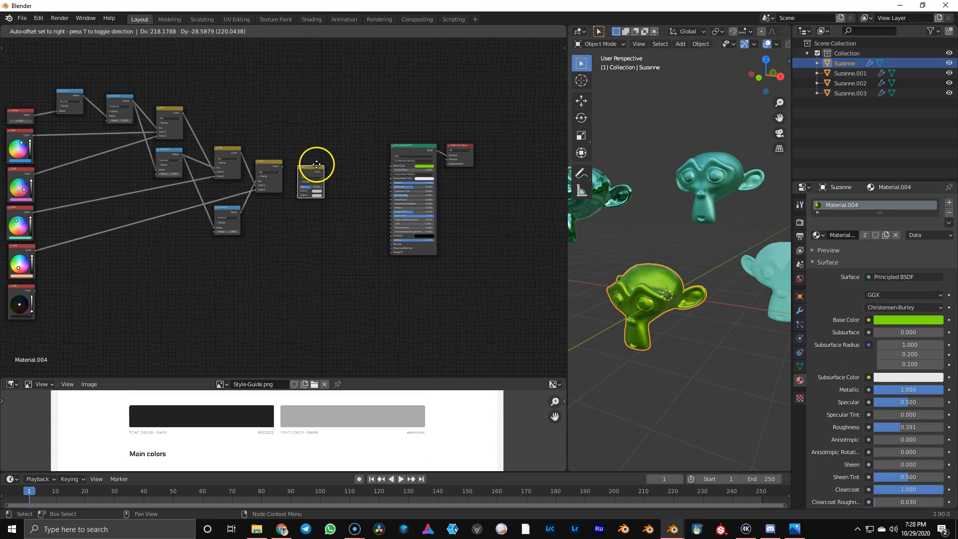
click(266, 232)
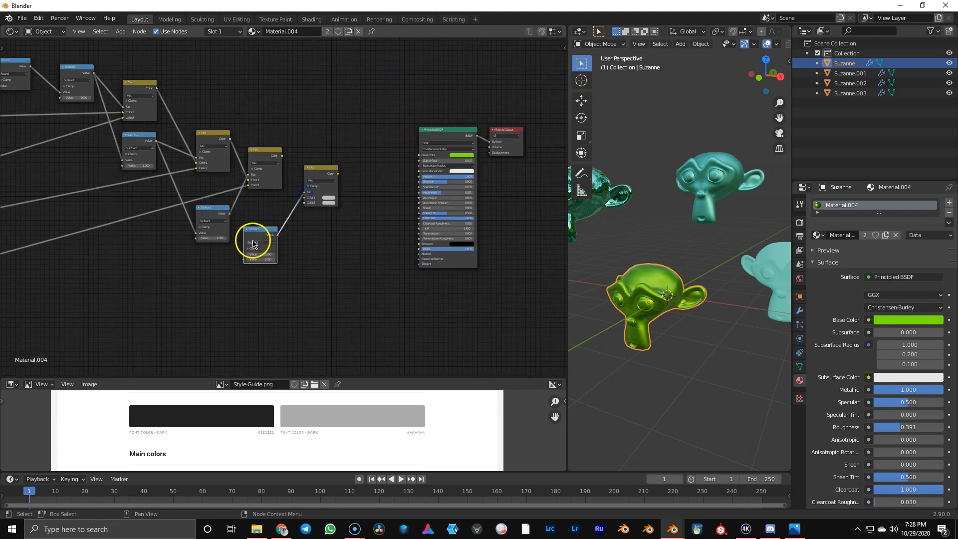
drag(253, 241, 315, 174)
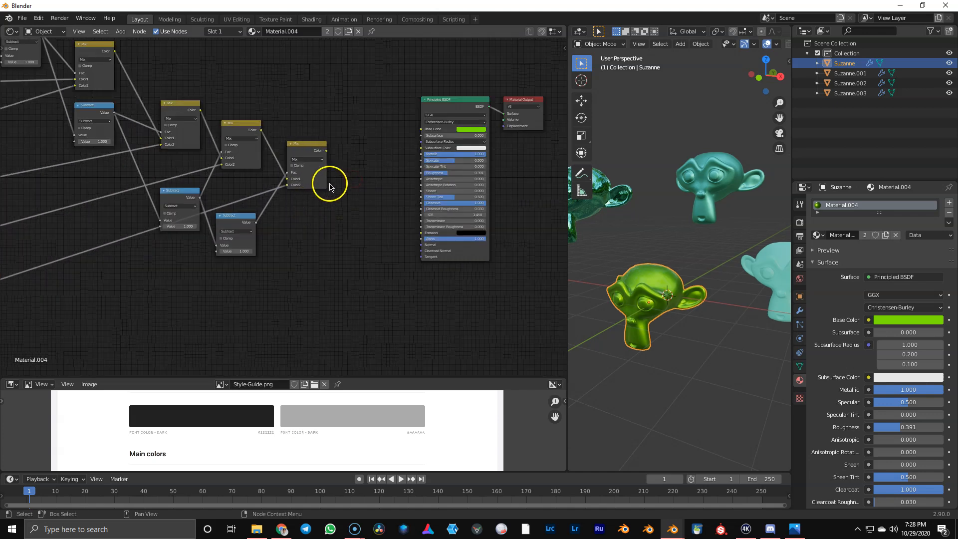
drag(324, 150, 428, 147)
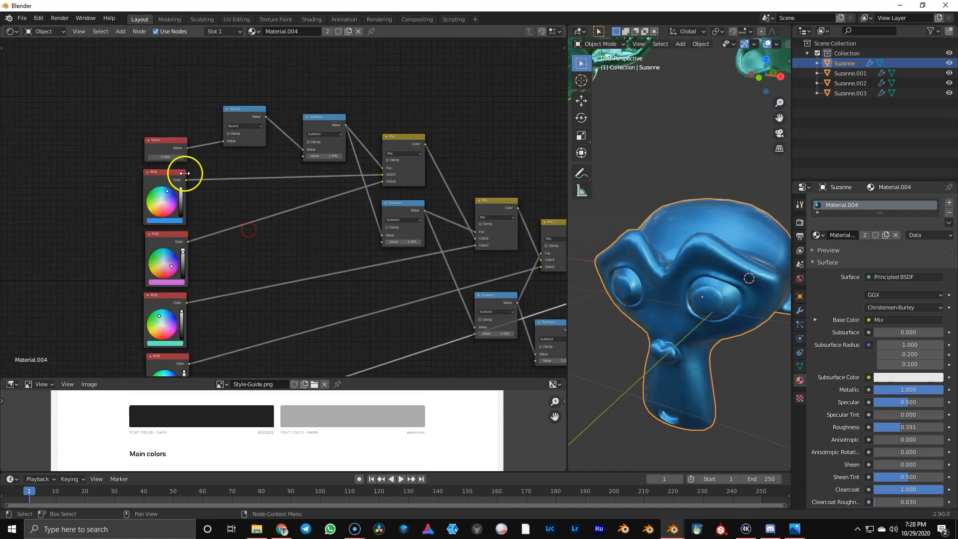
- Connect the first RGB colour into a Mix node input
drag(165, 156, 177, 156)
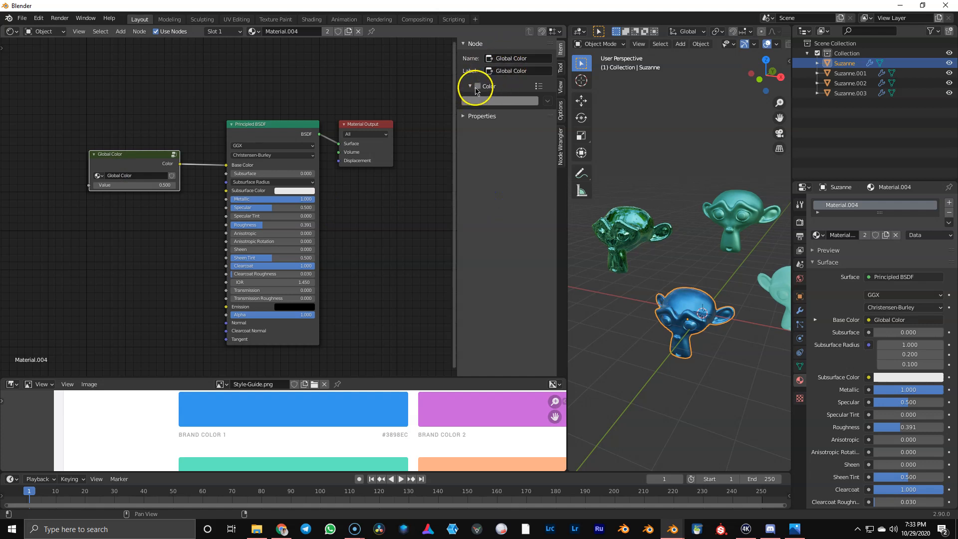
- Enable a custom node colour on the group and select the Global Color node
click(476, 85)
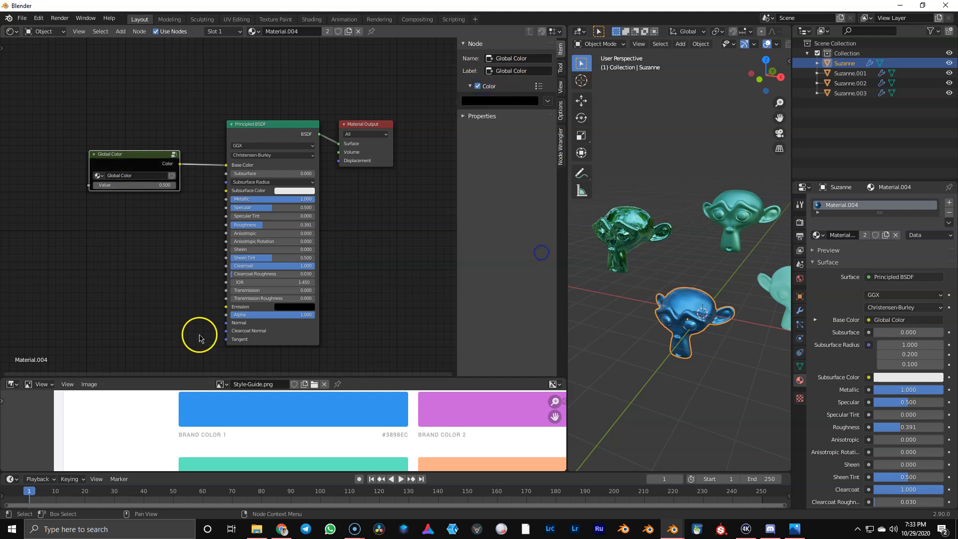
mouse_move(152, 186)
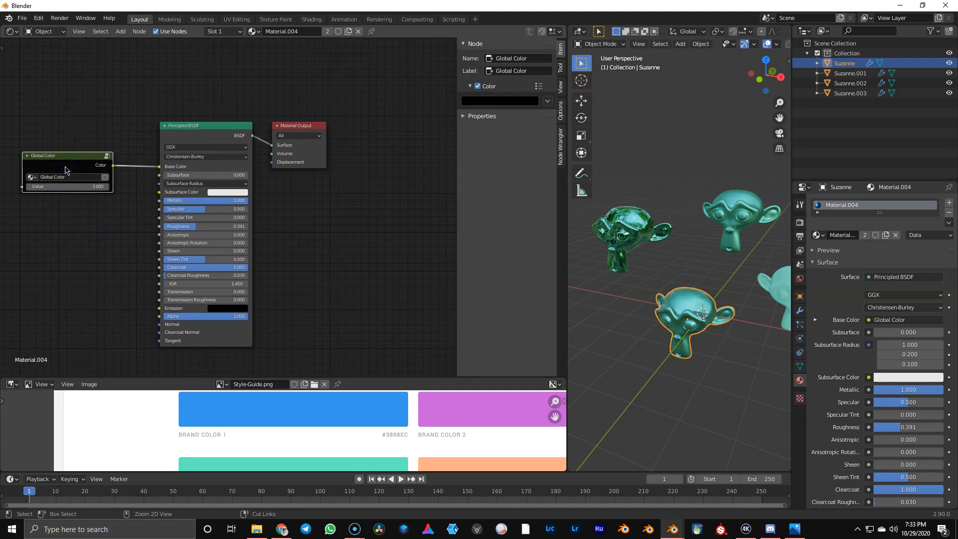
click(850, 93)
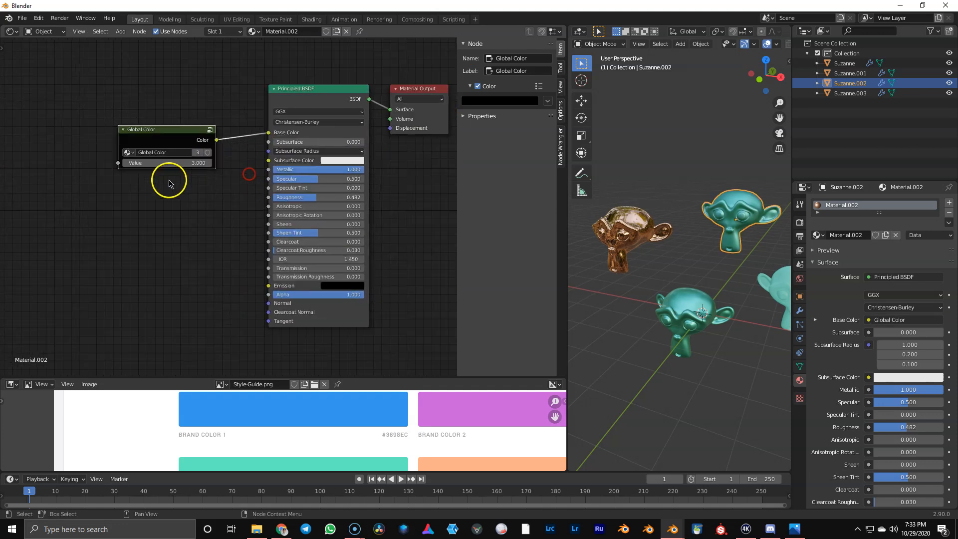
mouse_move(215, 247)
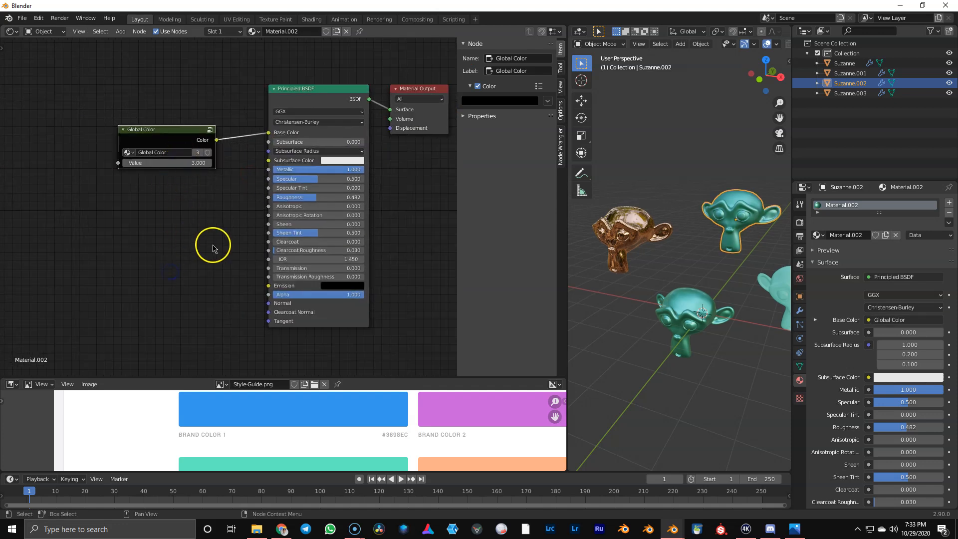
- Clear the node selection in Suzanne.002's Shader Editor before adding the Global Color group
click(850, 73)
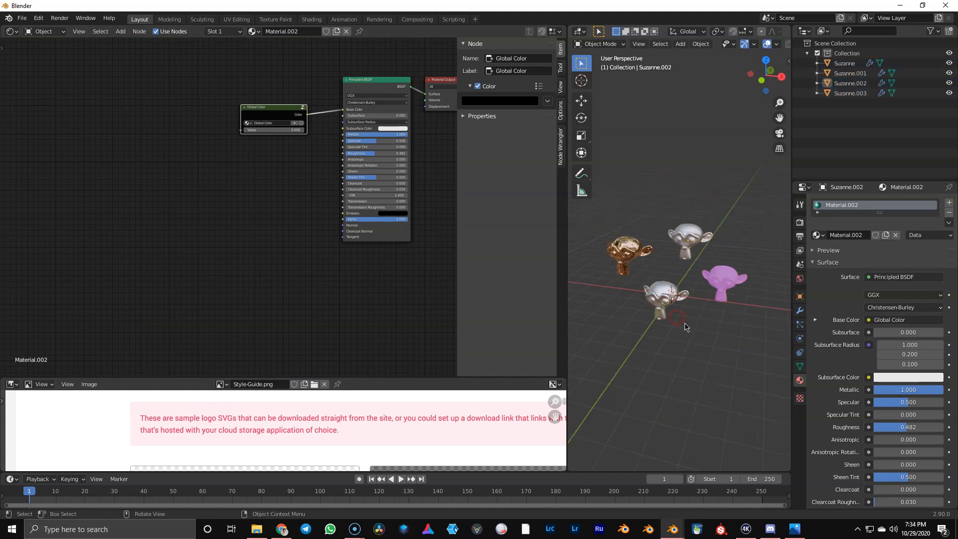
mouse_move(640, 291)
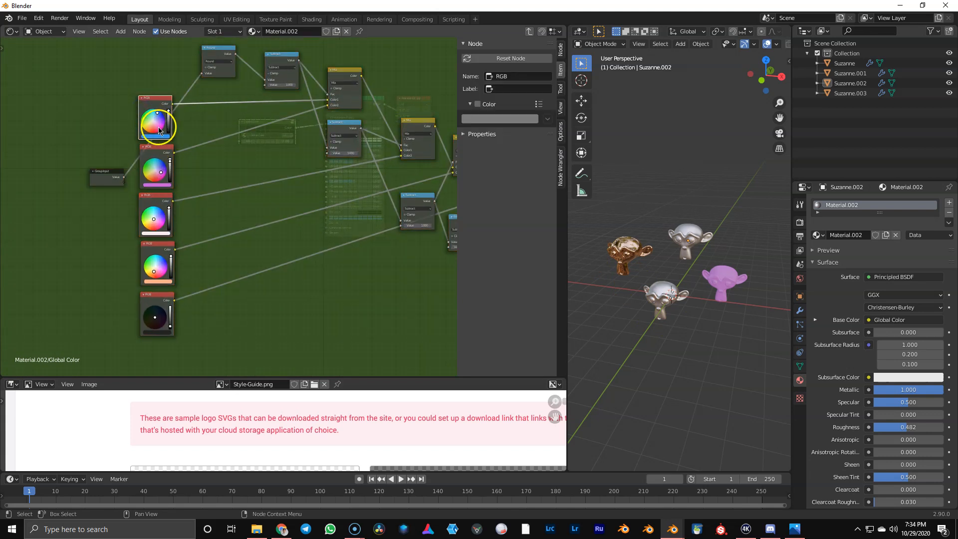
mouse_move(145, 108)
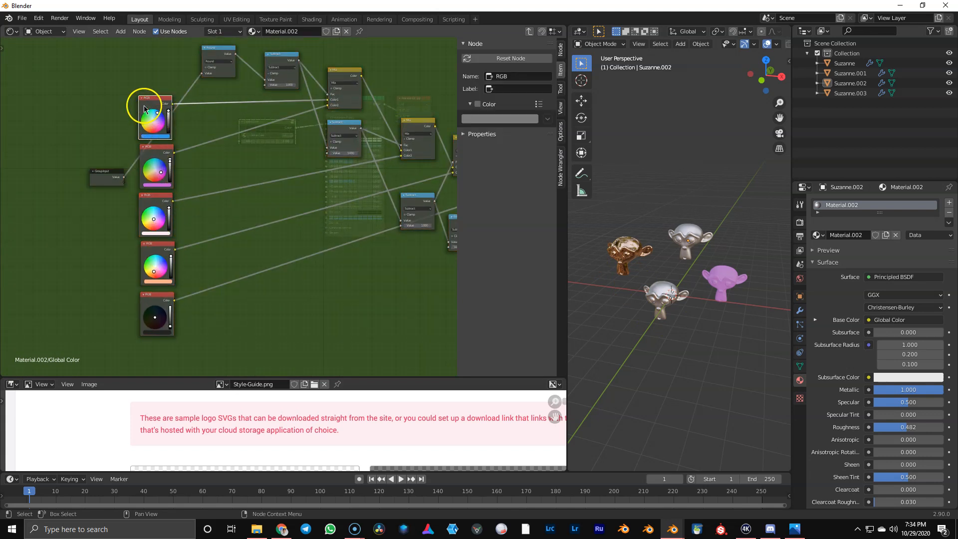